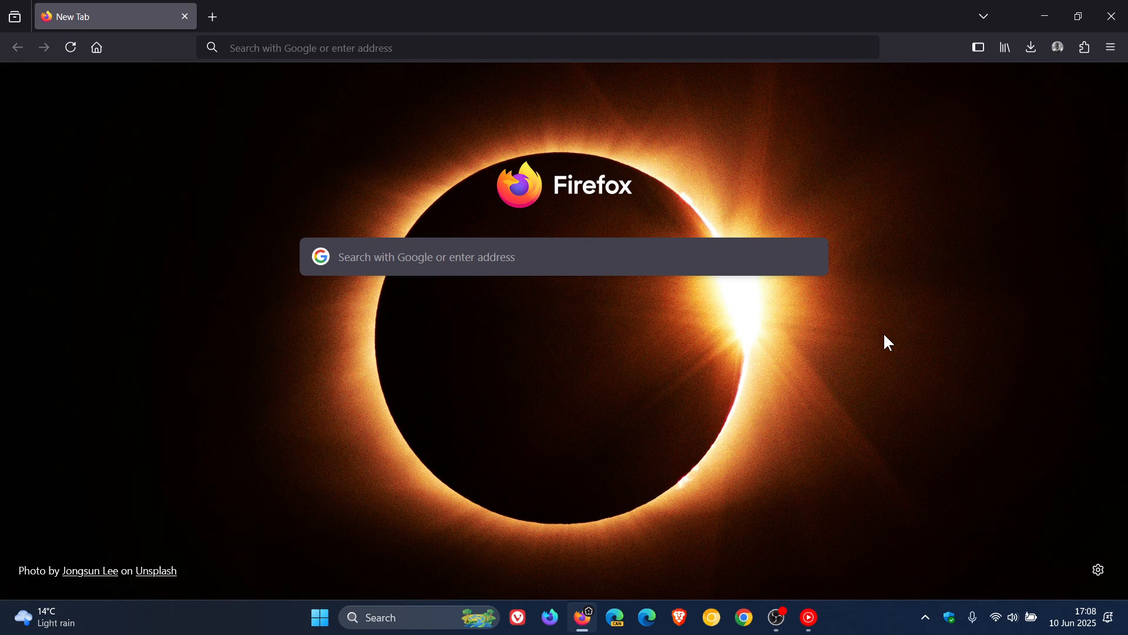
mouse_move(902, 364)
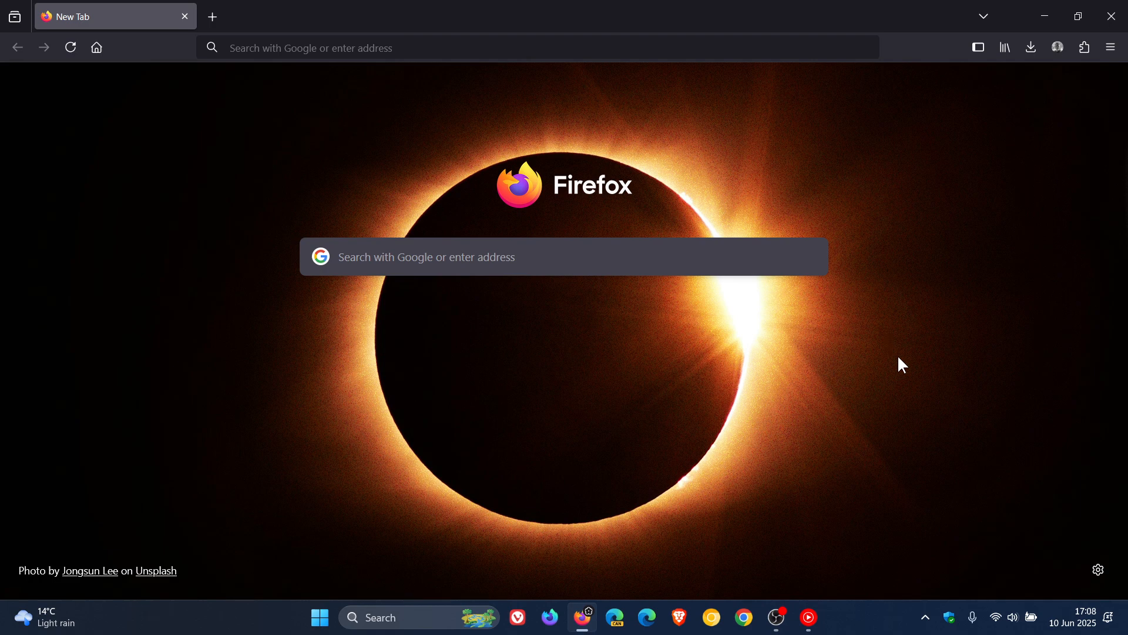
mouse_move(991, 406)
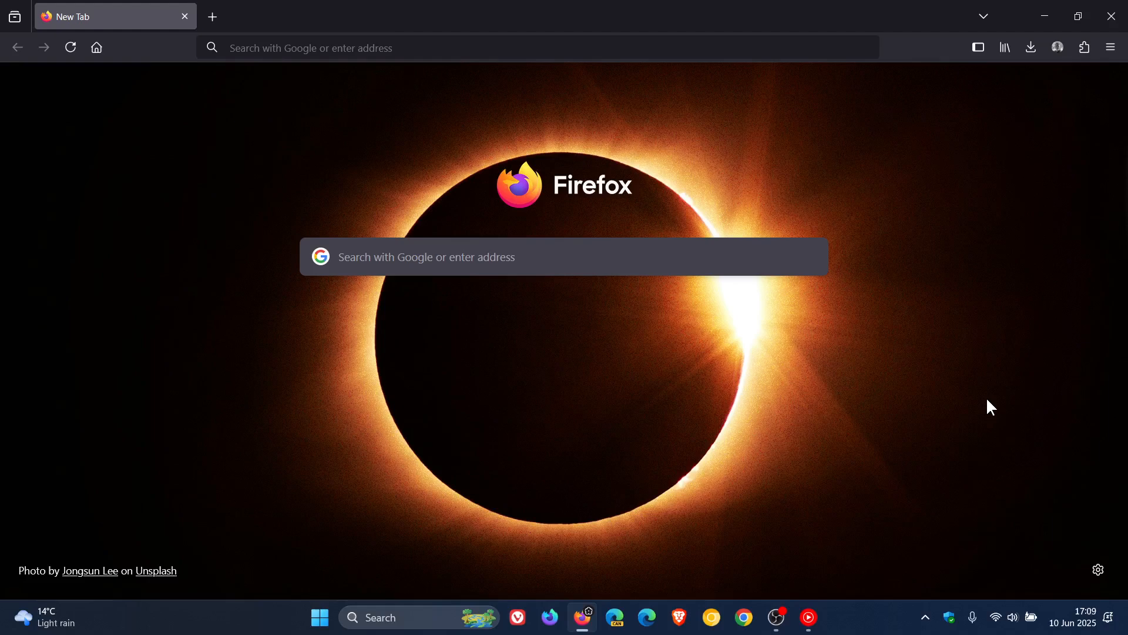
mouse_move(952, 346)
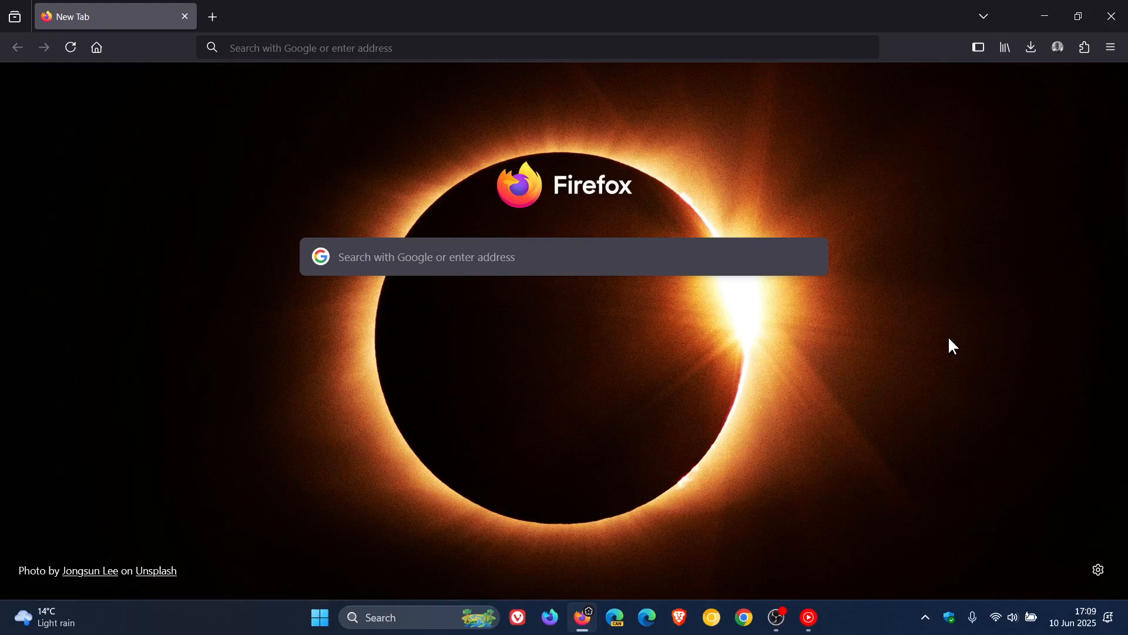
- Show the About Firefox window reporting the browser up to date at version 139.0.4 (64-bit)
click(1111, 47)
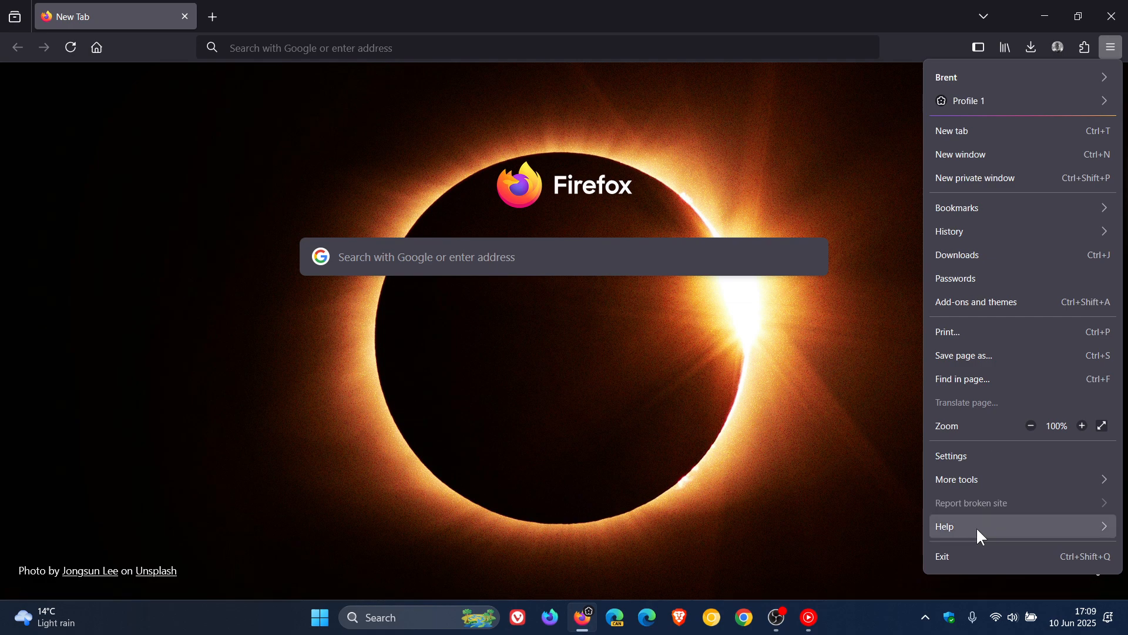
click(945, 527)
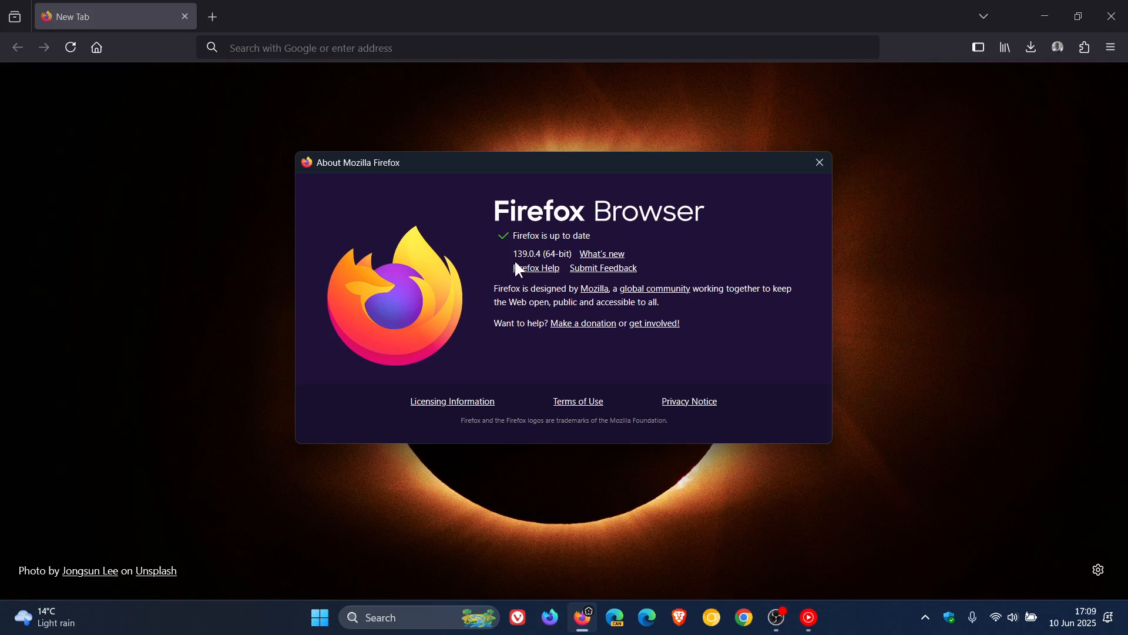
mouse_move(536, 270)
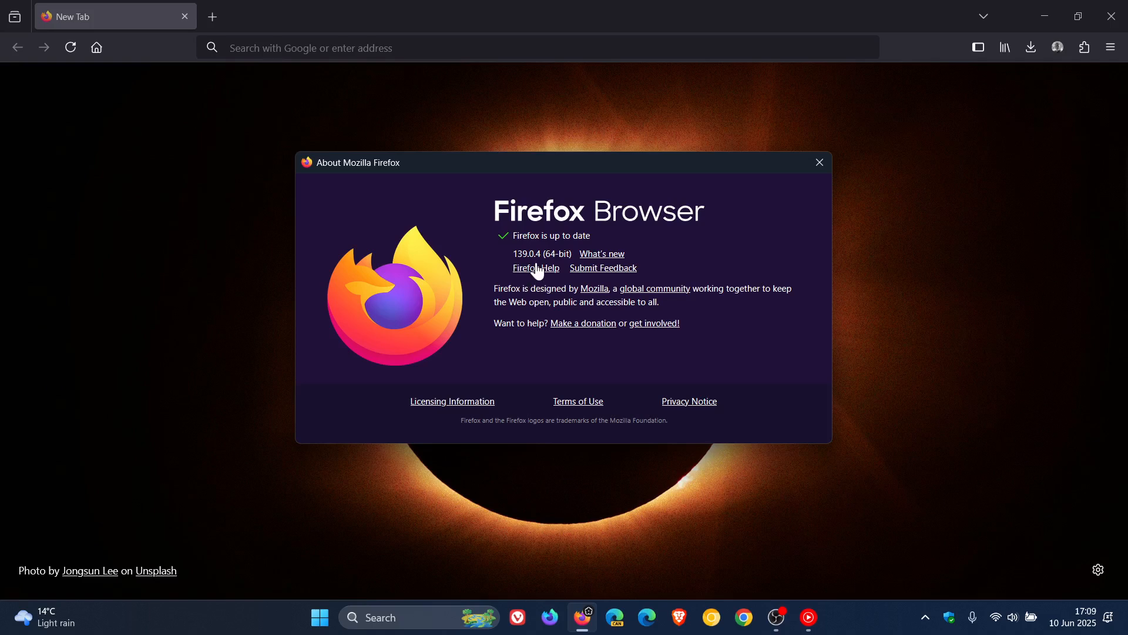
mouse_move(543, 271)
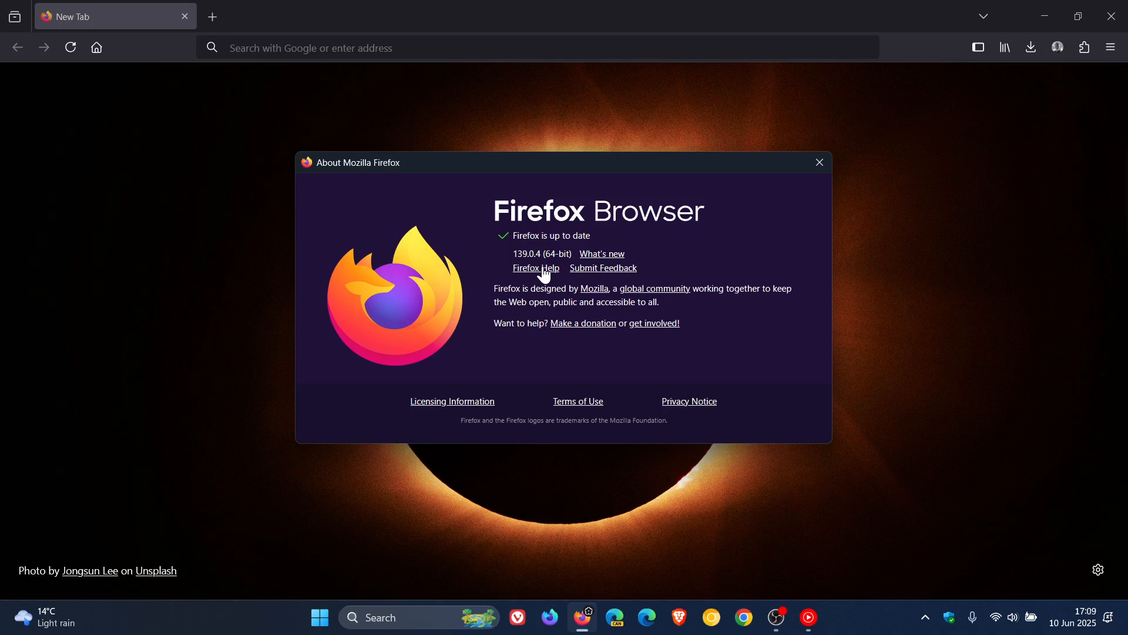
mouse_move(717, 244)
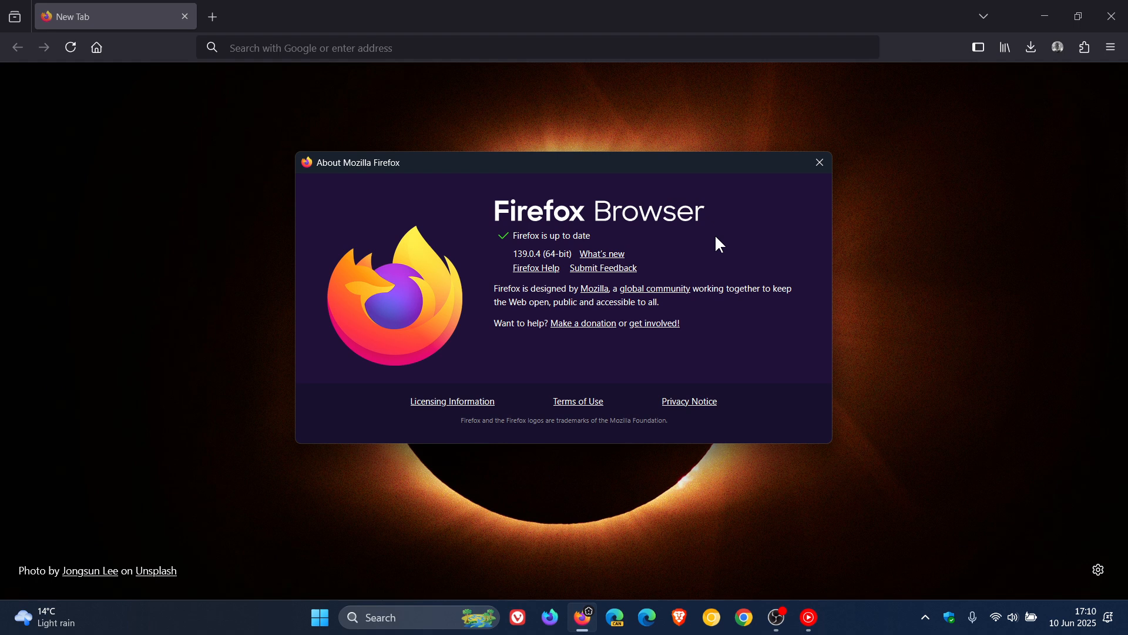
- Dismiss the About window, returning to the new tab page with the eclipse wallpaper
click(818, 163)
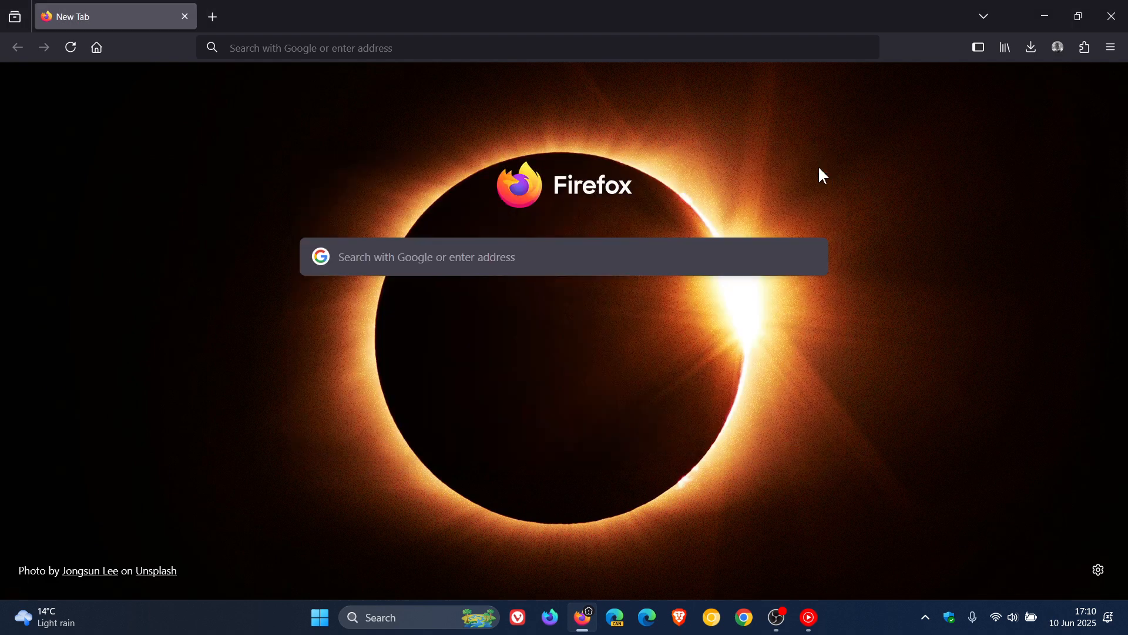
mouse_move(950, 320)
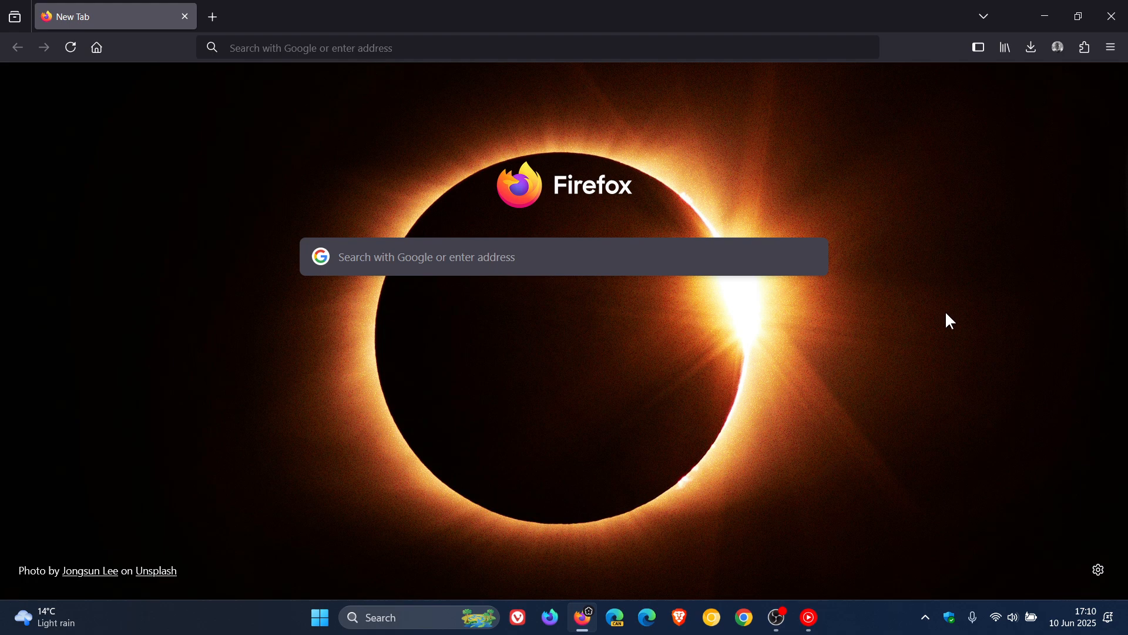
click(1111, 47)
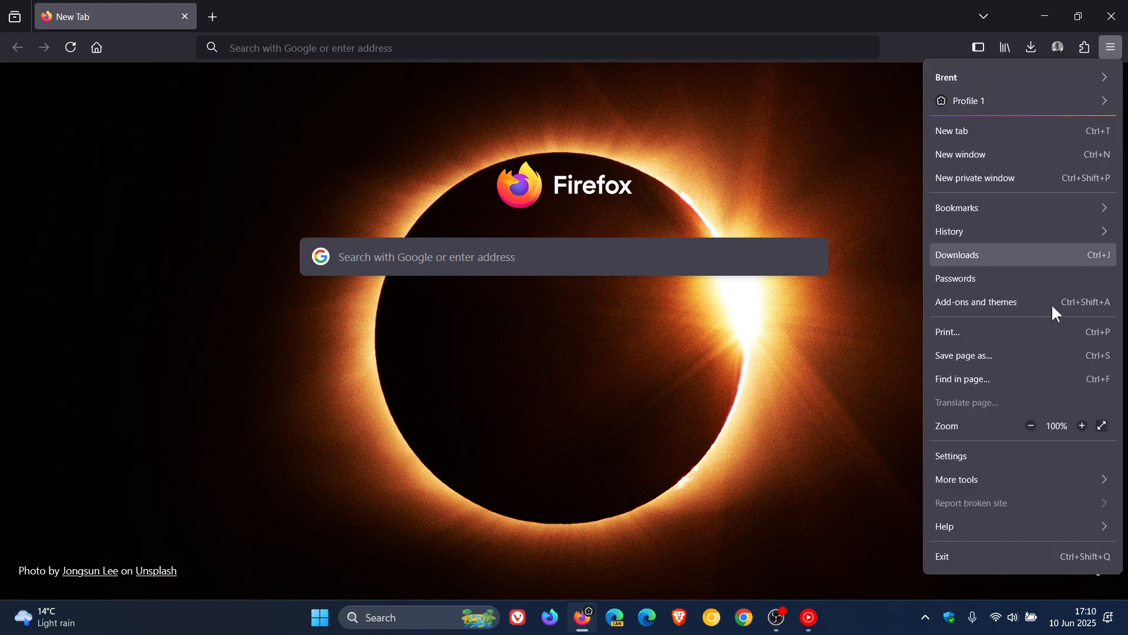
click(951, 456)
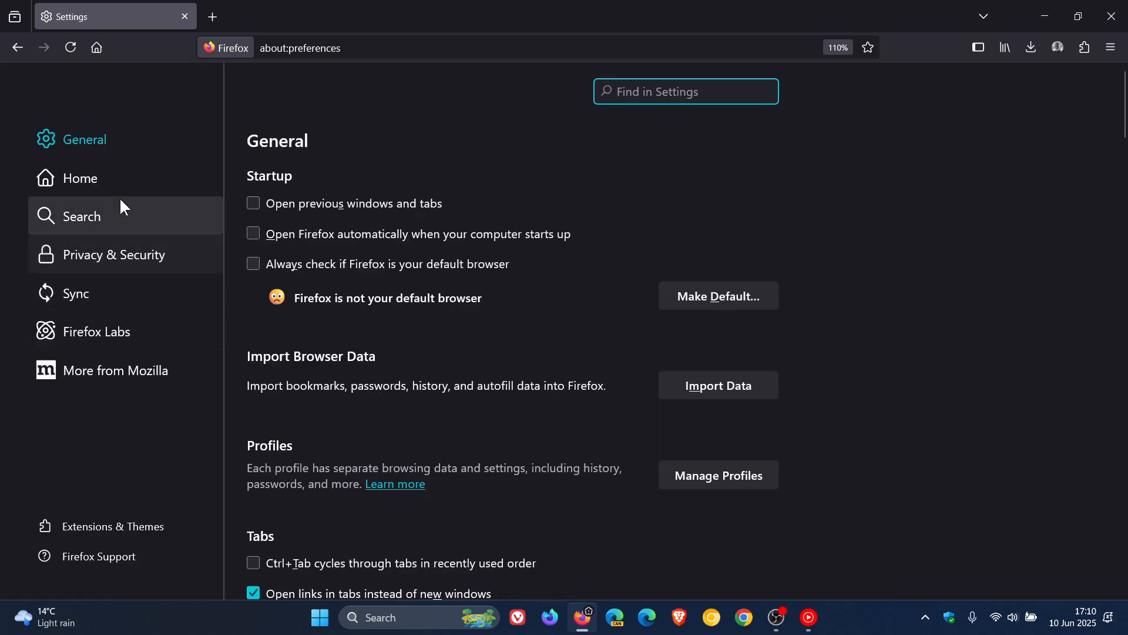
click(81, 178)
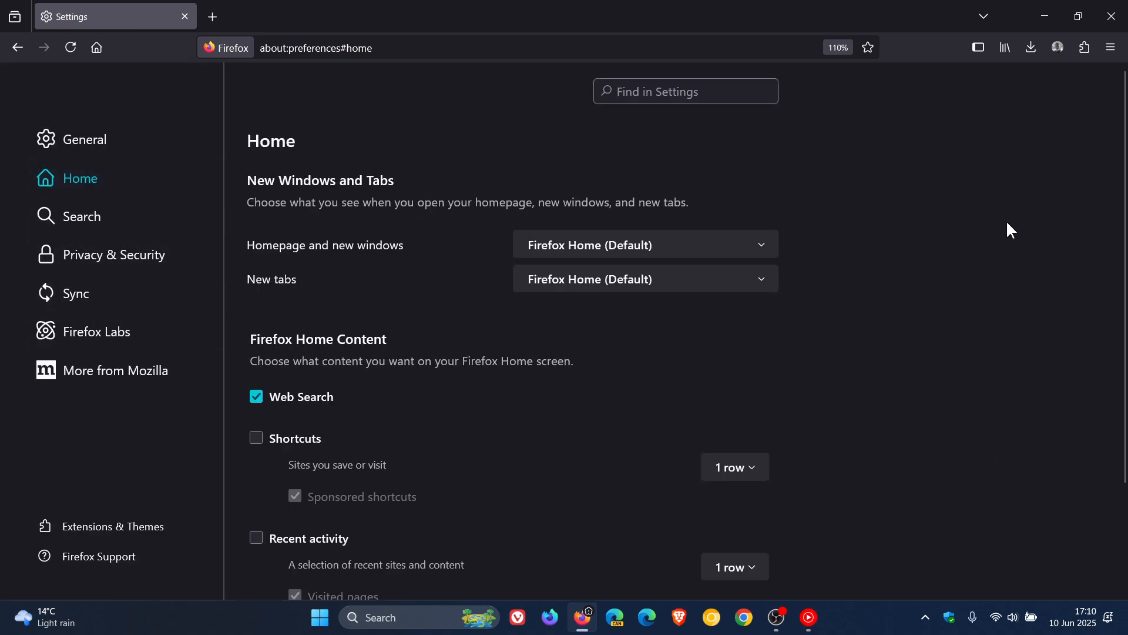
click(644, 245)
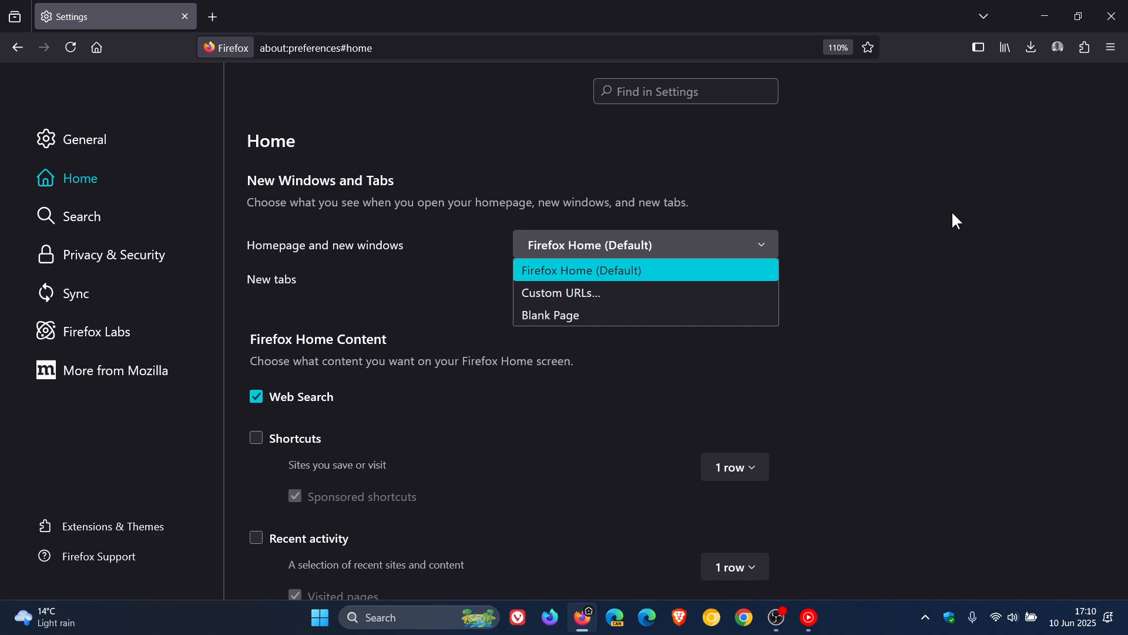
click(581, 270)
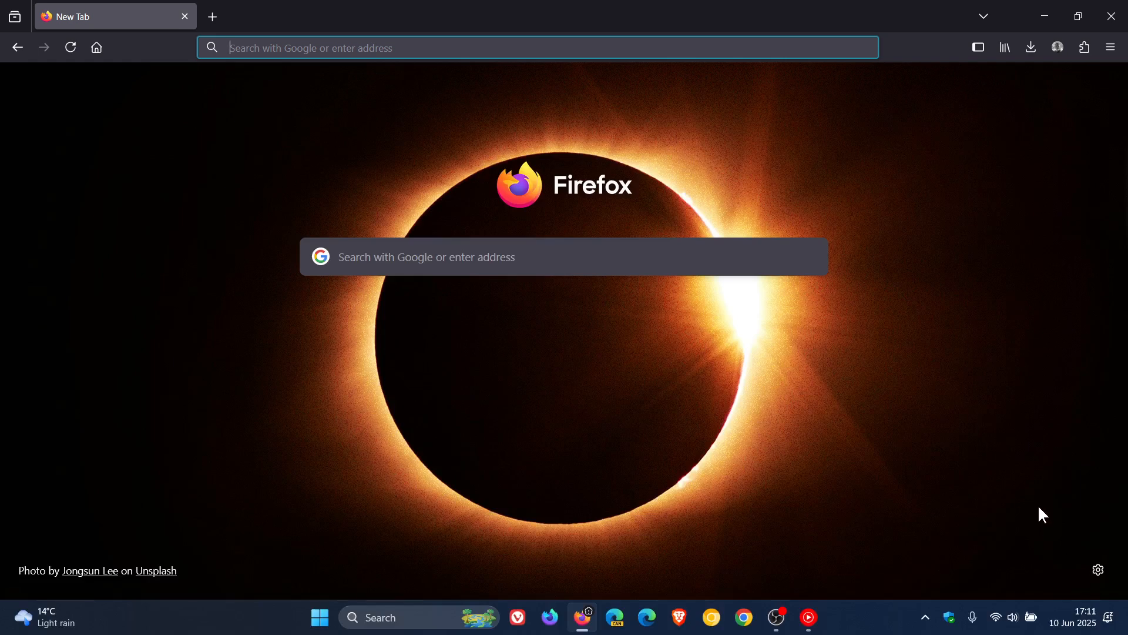
- Reveal the new tab customisation panel with wallpaper categories and the Shortcuts toggle
click(1098, 569)
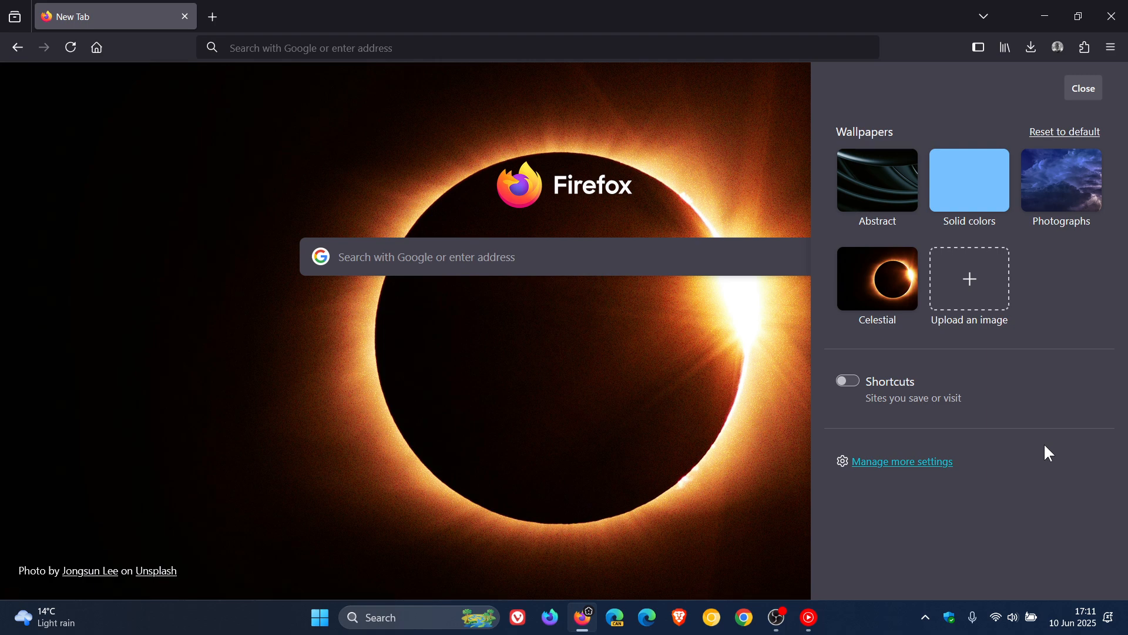
mouse_move(970, 281)
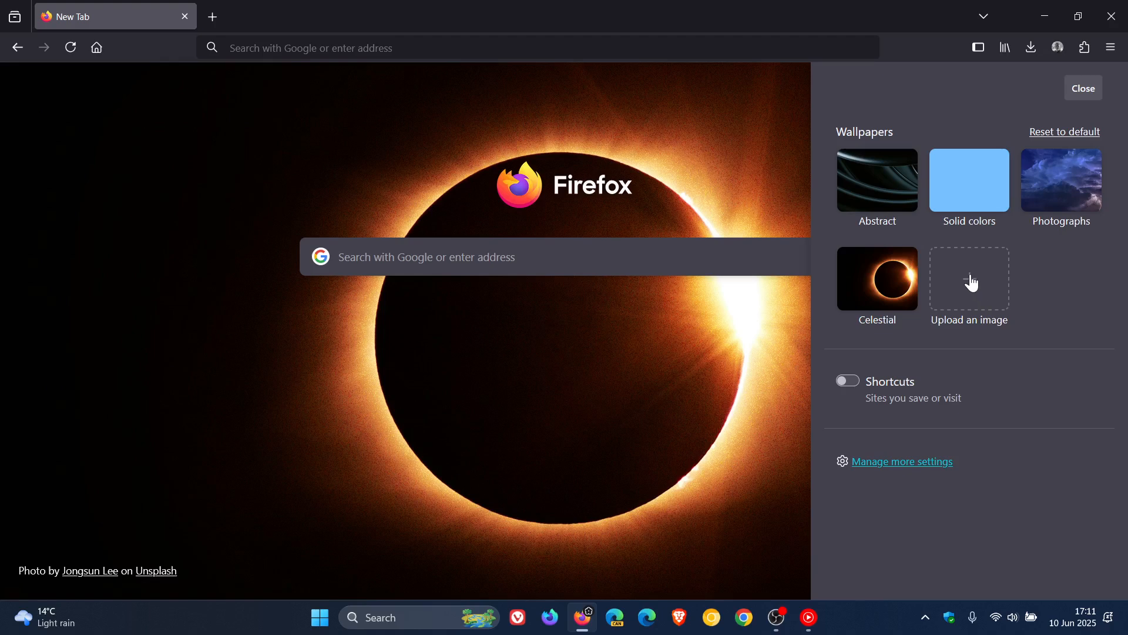
mouse_move(970, 286)
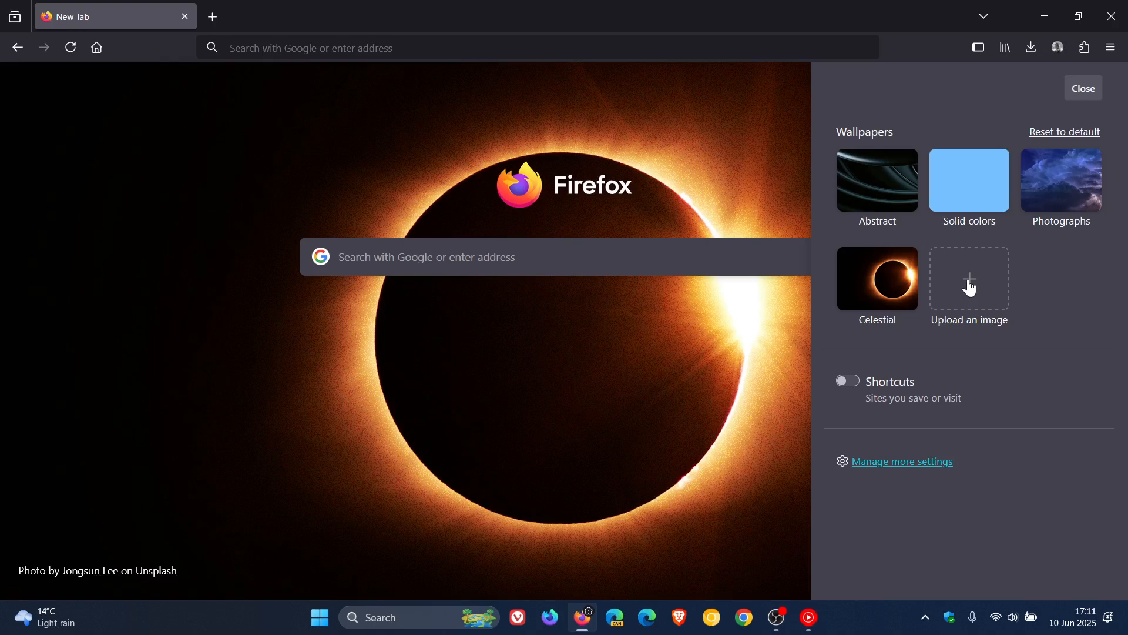
mouse_move(1065, 307)
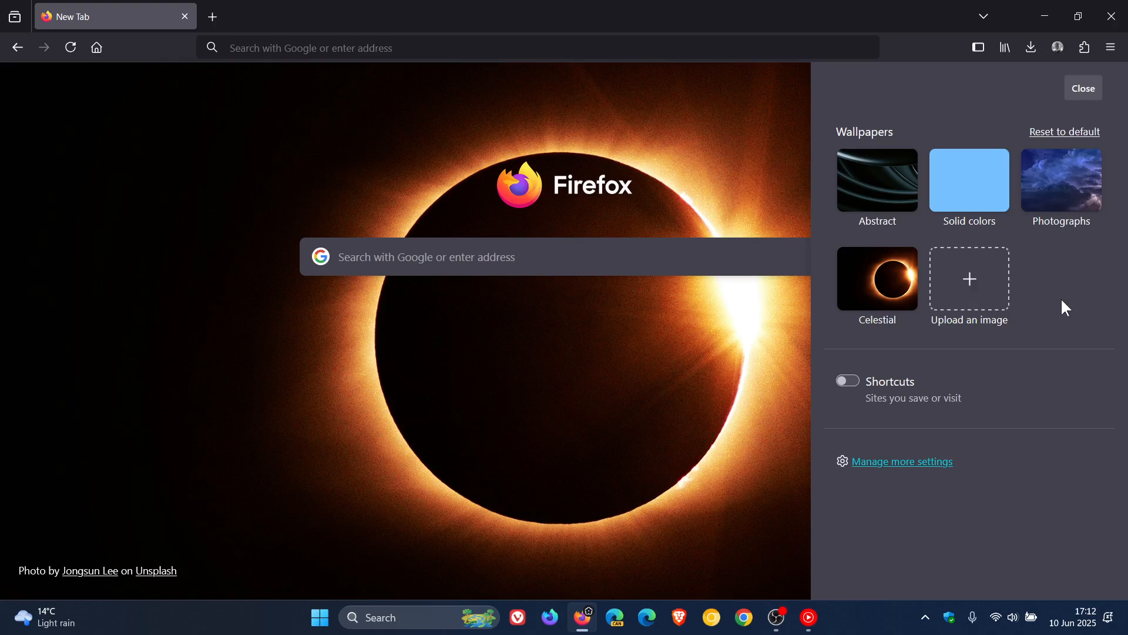
- Dismiss the customisation panel, leaving the eclipse wallpaper unchanged on the new tab page
click(1083, 88)
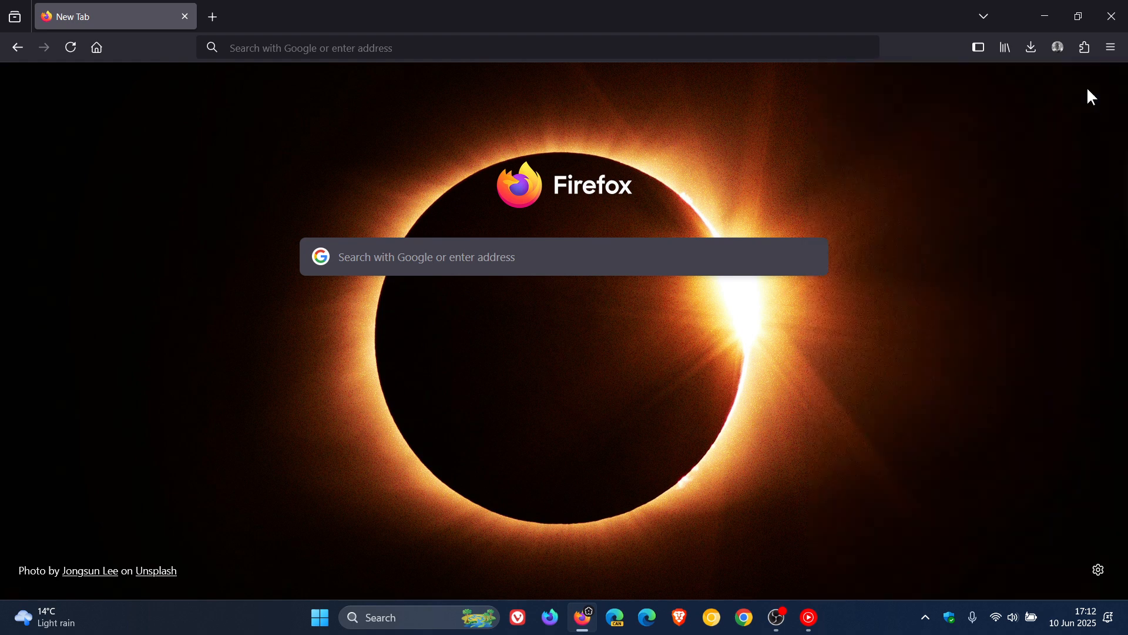
mouse_move(671, 359)
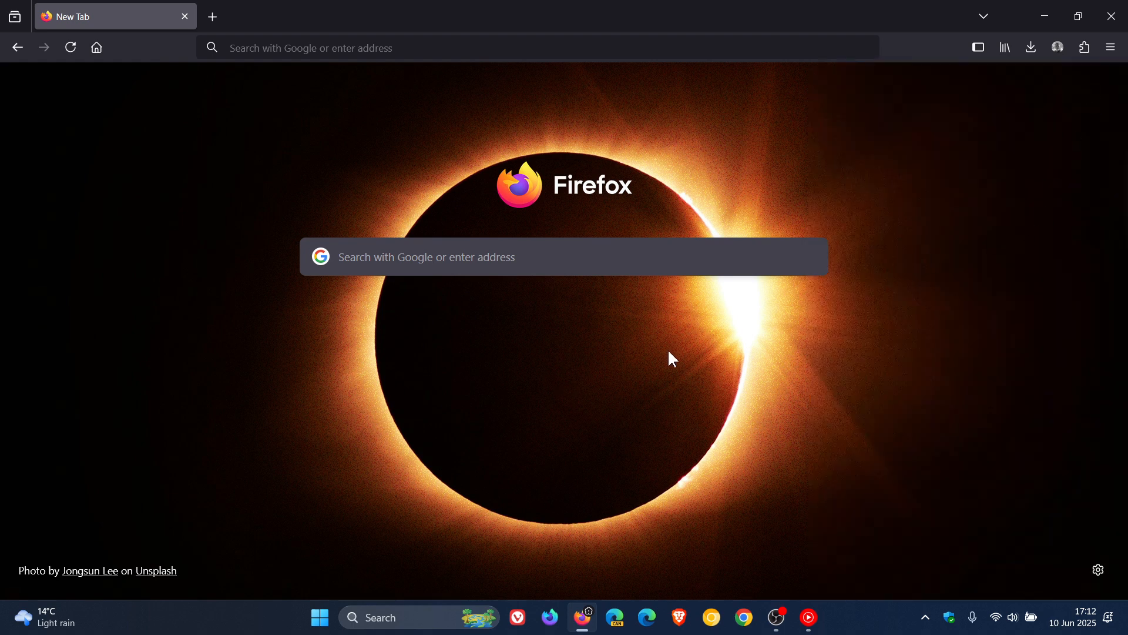
mouse_move(676, 359)
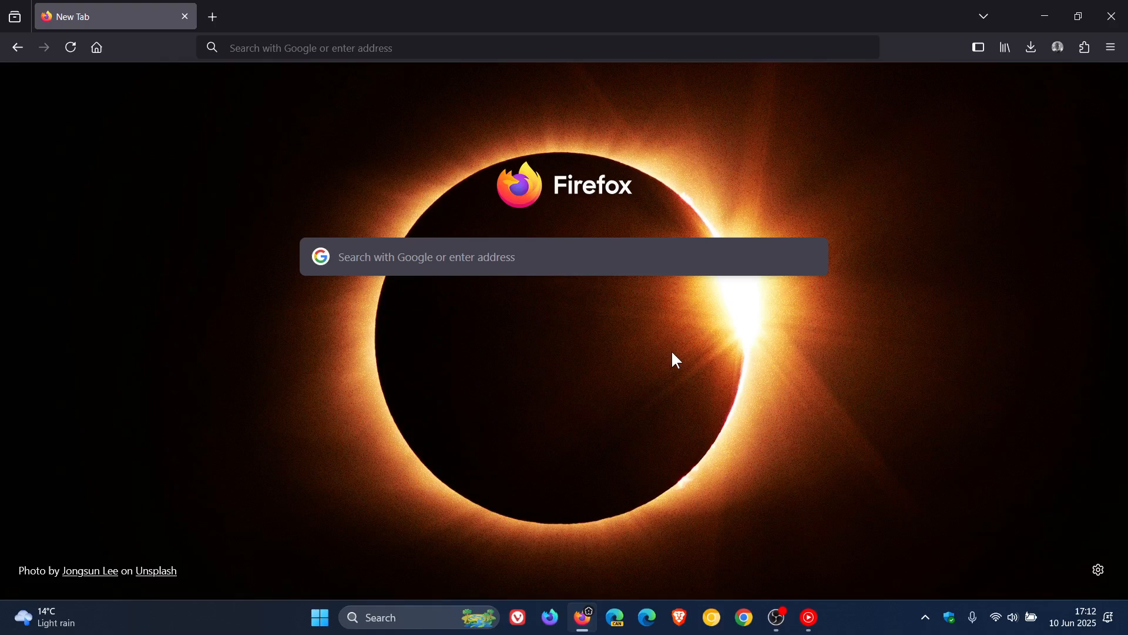
mouse_move(724, 379)
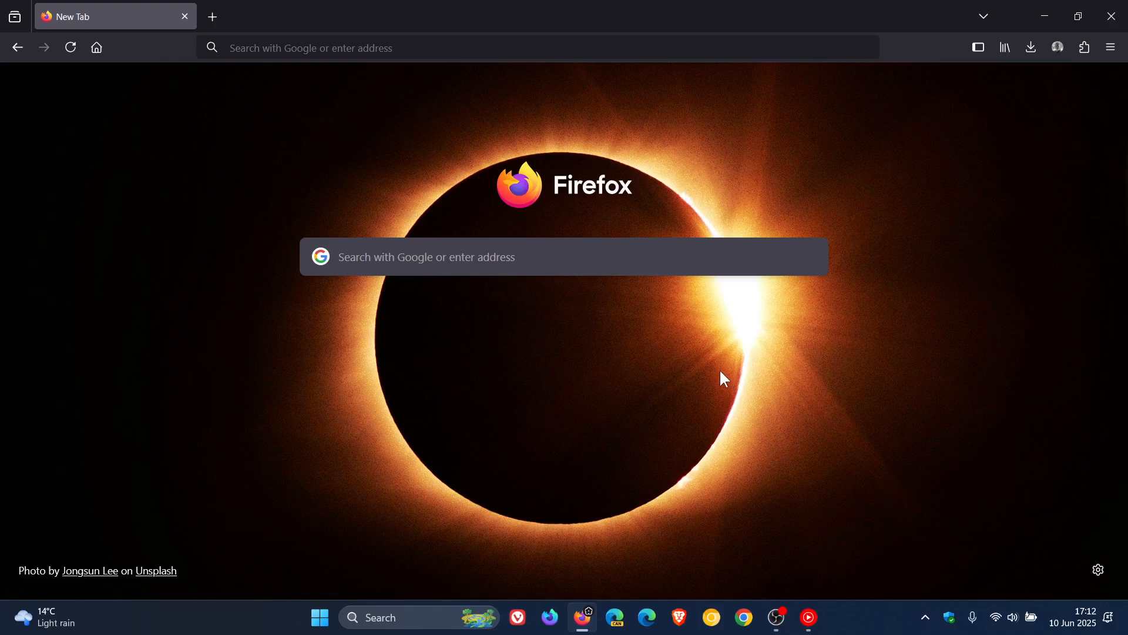